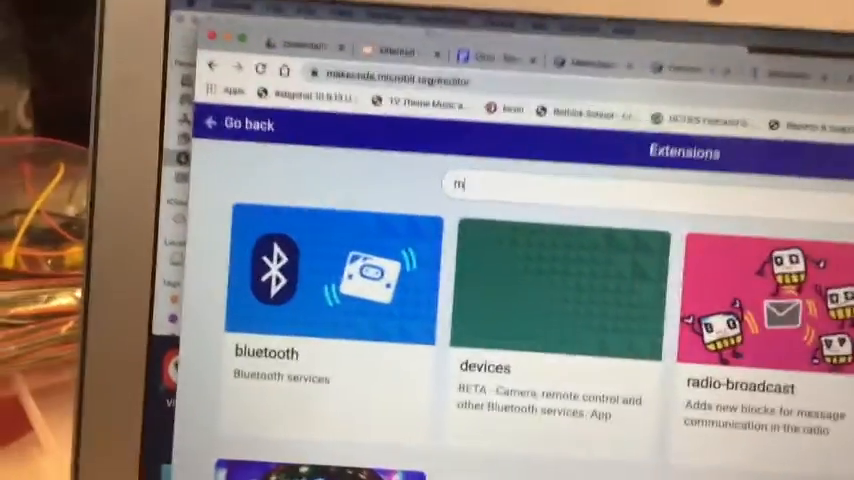
Step: Search the extensions for 'makerbit' and add the MakerBit extension to the project
type("makerbit")
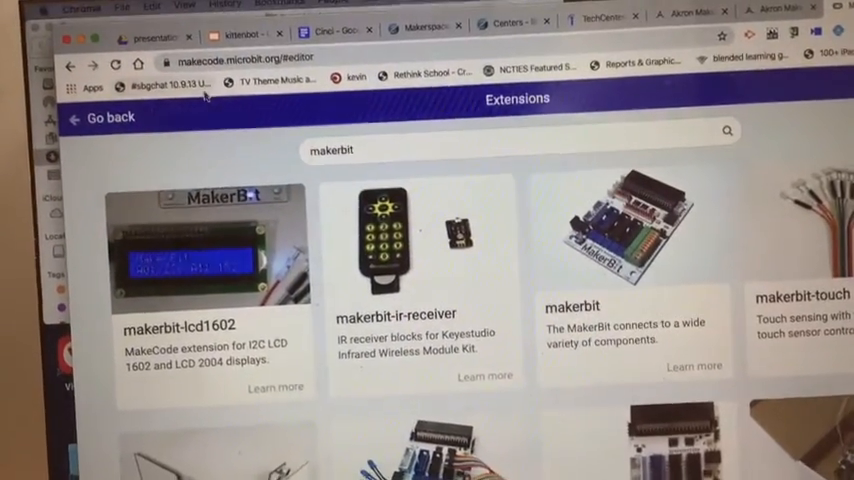
left_click(100, 116)
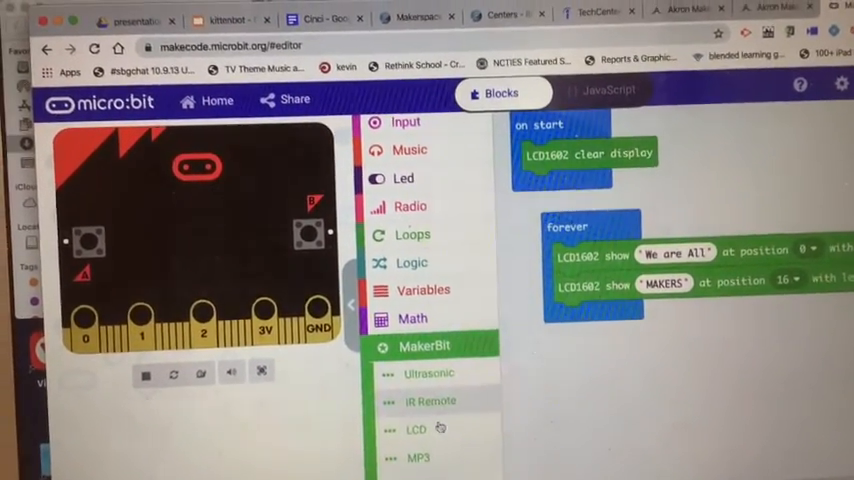
Step: Show the MakerBit LCD category listing the LCD1602 and LCD2004 display blocks
left_click(416, 428)
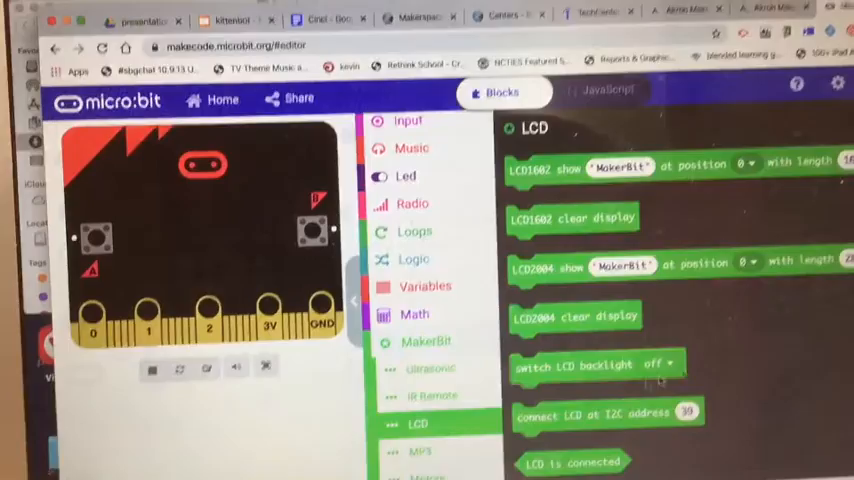